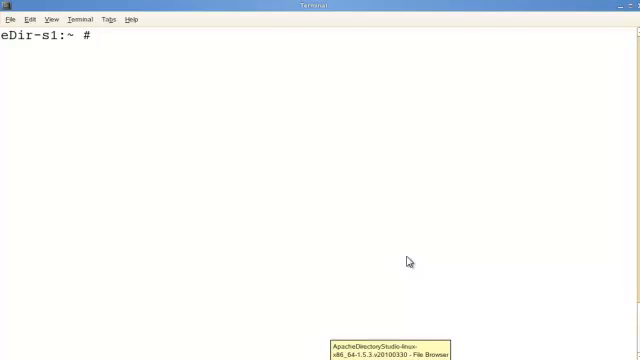
pyautogui.moveTo(312, 228)
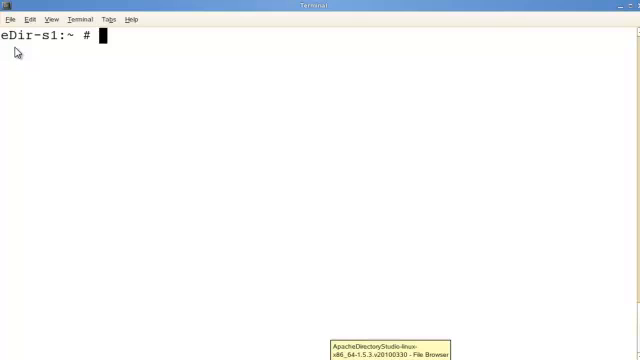
pyautogui.moveTo(104, 96)
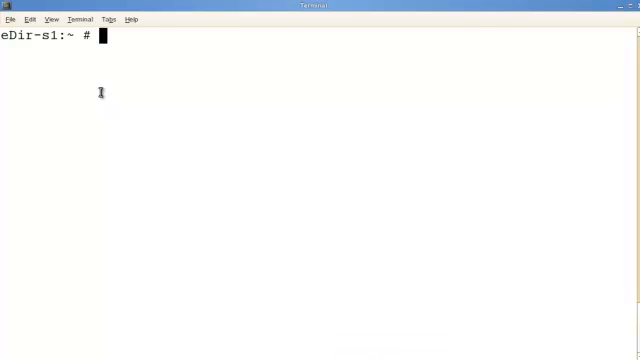
# Step: Run netstat -tulnap | grep ndsd | grep LISTEN to show ndsd listeners on 389, 524, 636, 8028, 8030
pyautogui.write('nets')
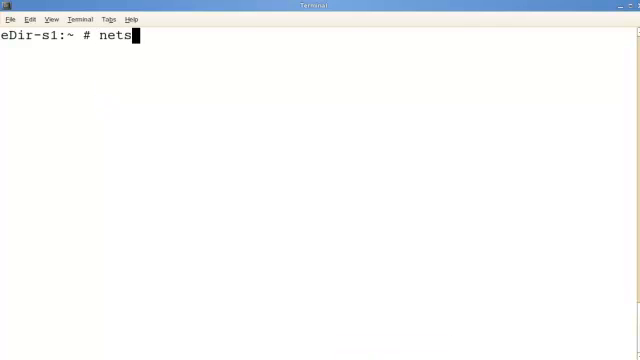
pyautogui.write('tat -')
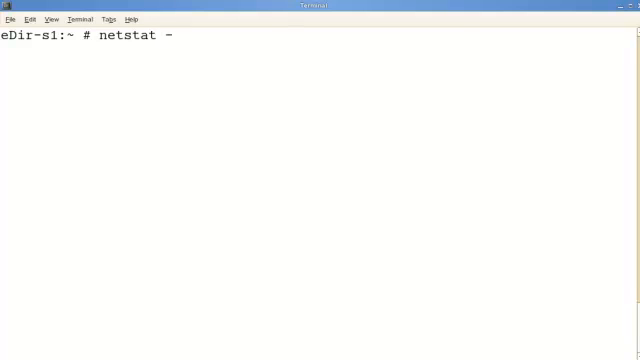
pyautogui.write('t')
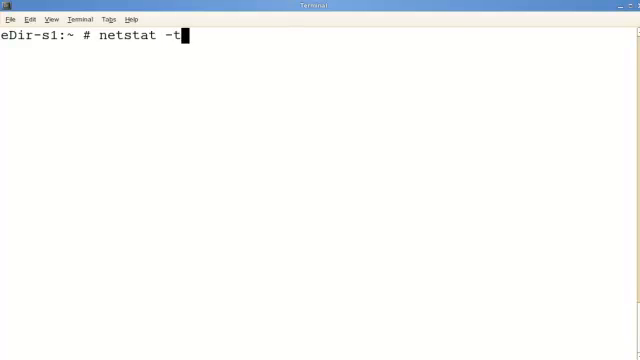
pyautogui.write('u')
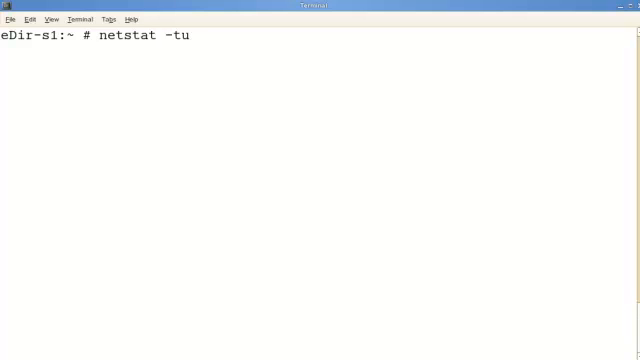
pyautogui.write('l')
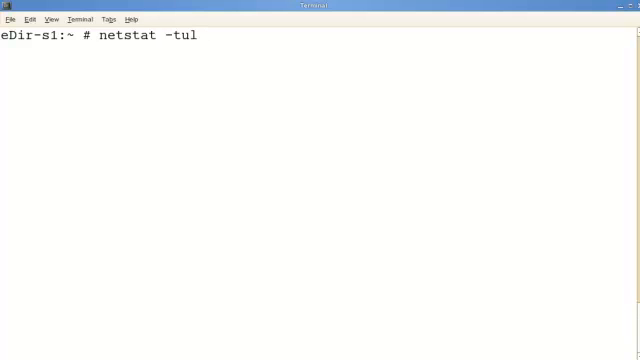
pyautogui.write('nap')
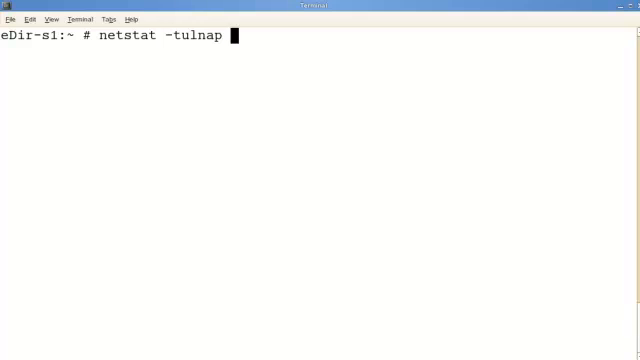
pyautogui.write('|')
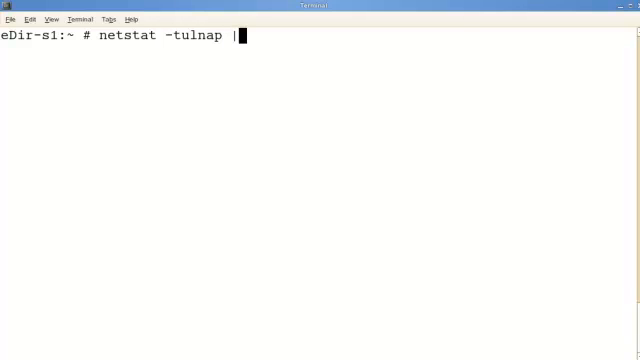
pyautogui.write('grep ndsd')
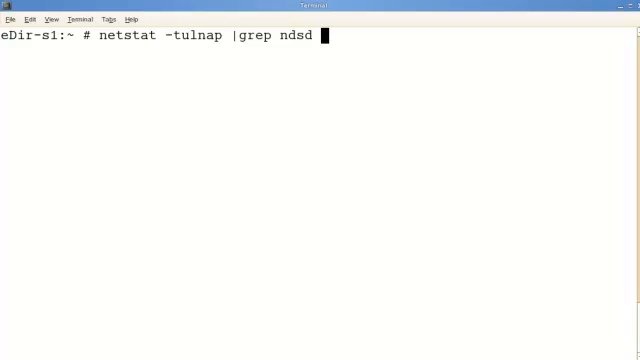
pyautogui.write('|grep')
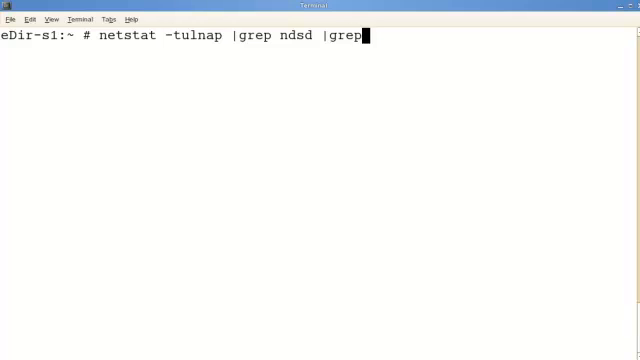
pyautogui.write('LISTEN')
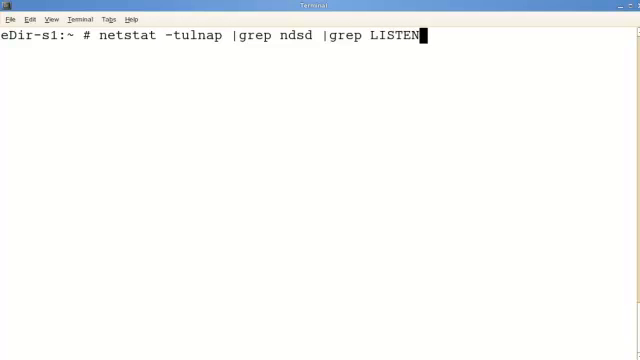
pyautogui.press('Return')
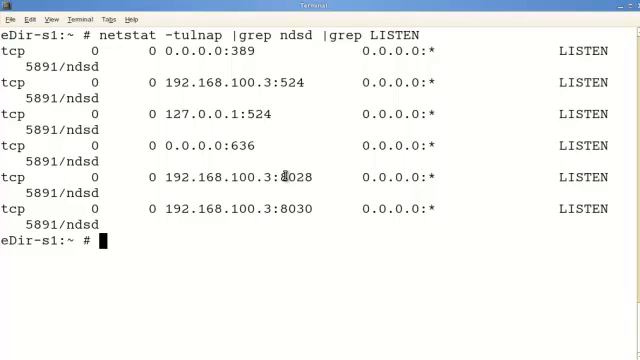
# Step: Rerun the listener query piped through awk '{ print $4}' to keep only local address:port
pyautogui.write('netstat -tulnap |grep ndsd |grep LISTEN')
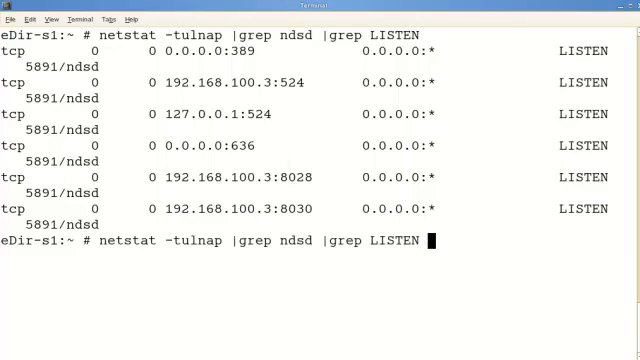
pyautogui.press('Return')
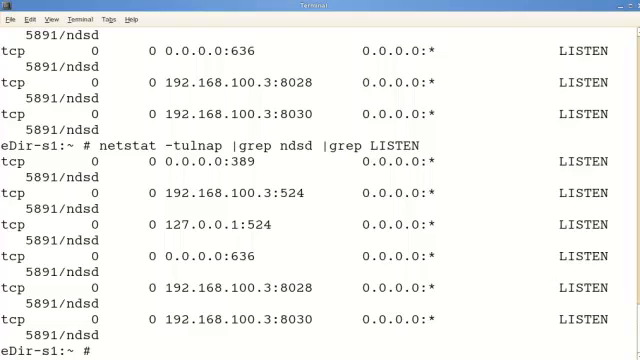
pyautogui.write('netstat -tulnap |grep ndsd |grep LISTEN |')
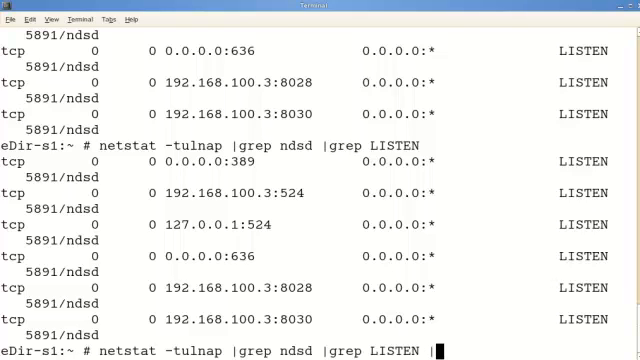
pyautogui.write("awk '")
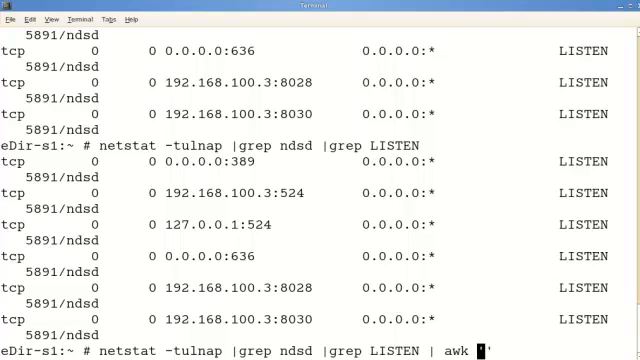
pyautogui.write("'{ print")
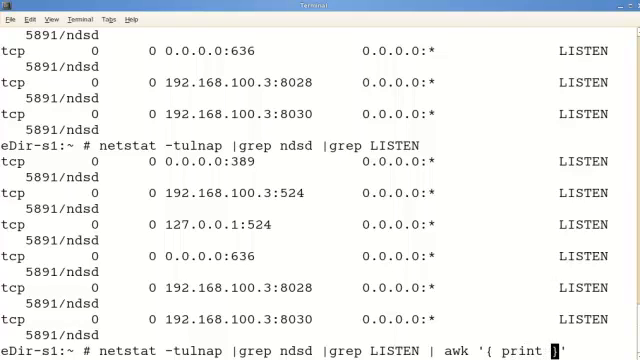
pyautogui.write('$4')
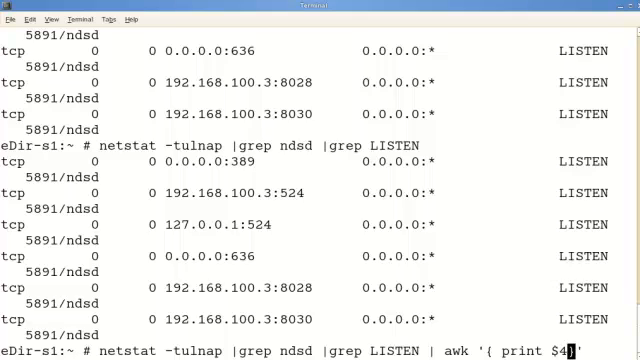
pyautogui.press('Return')
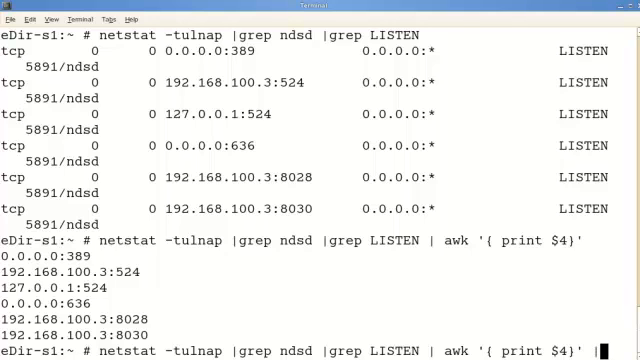
# Step: Append |cut -d: -f2 so only the bare port numbers 389, 524, 636, 8028, 8030 print
pyautogui.write('|cut -d')
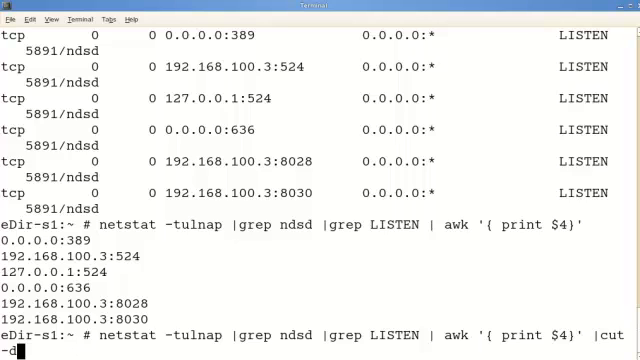
pyautogui.write(':')
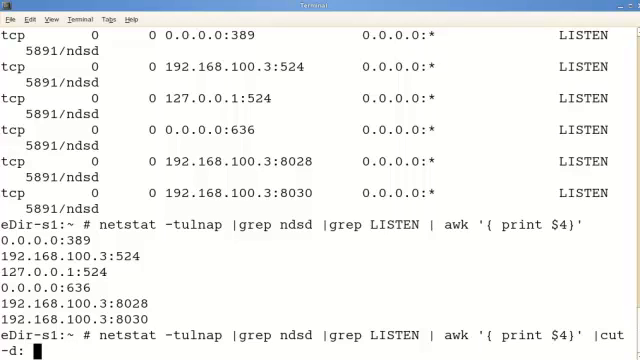
pyautogui.write('f2')
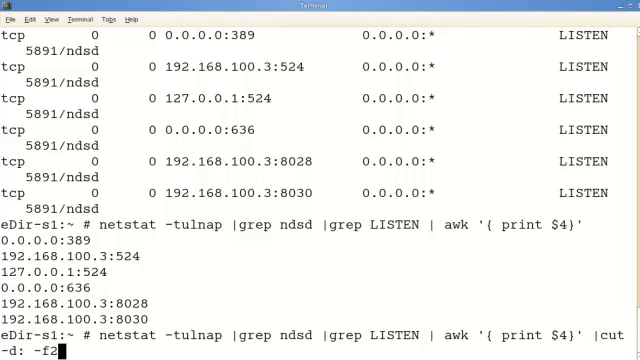
pyautogui.press('Return')
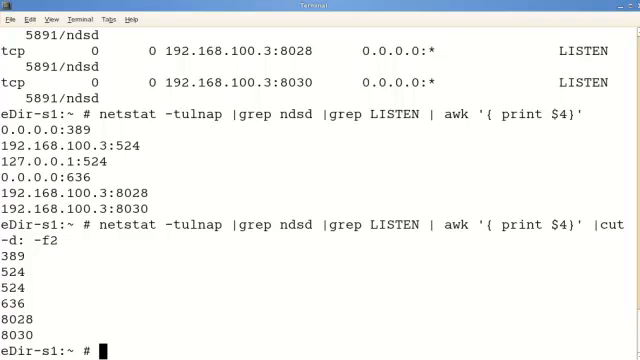
pyautogui.write('cl')
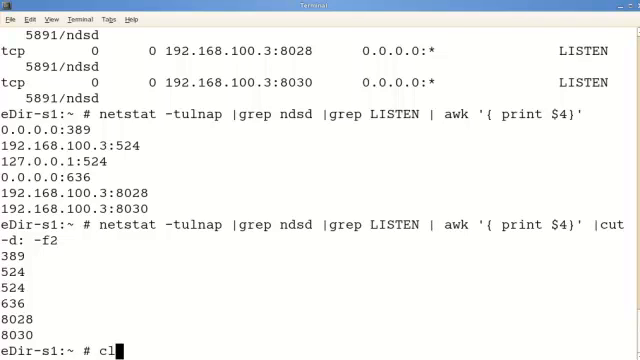
# Step: Clear the screen and rerun the port query with | sort -n | uniq for a deduplicated sorted list
pyautogui.press('Return')
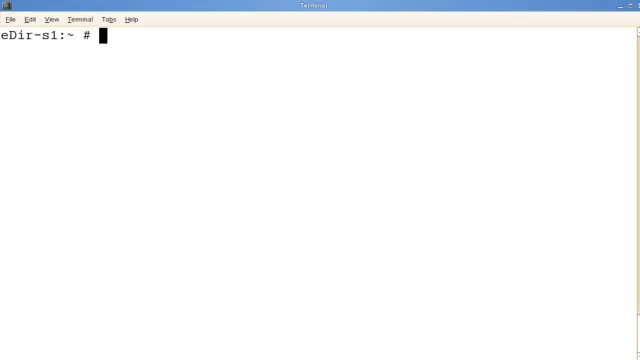
pyautogui.write("netstat -tulnap |grep ndsd |grep LISTEN | awk '{ print $4}' |cut -d: -f2")
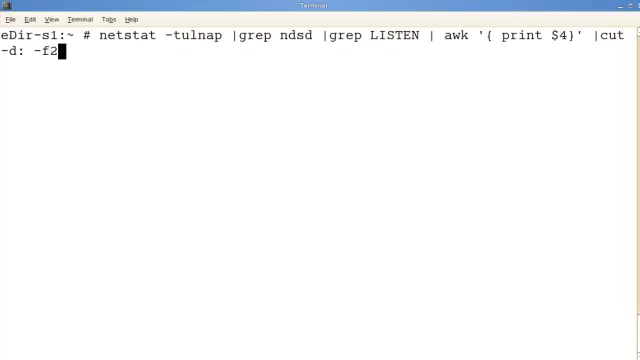
pyautogui.press('Return')
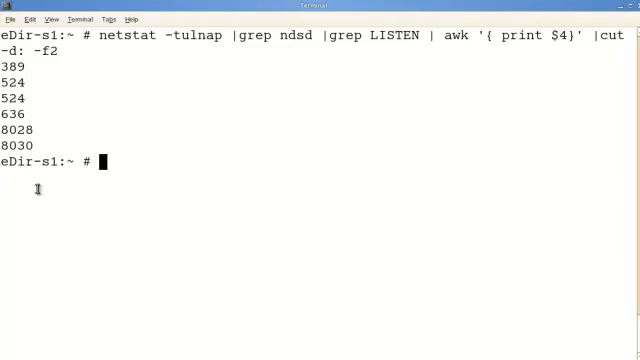
pyautogui.press('Up')
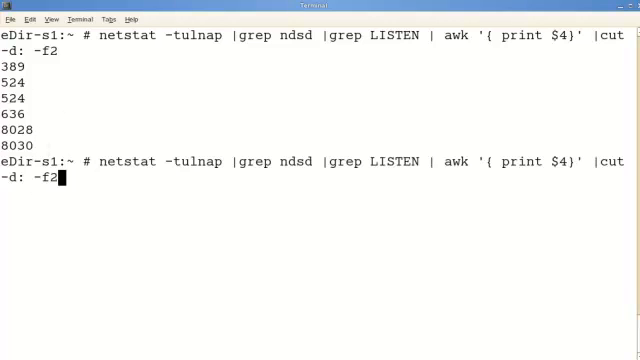
pyautogui.write('|')
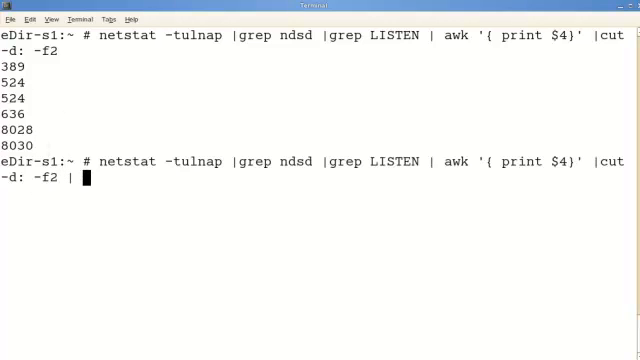
pyautogui.write('sort')
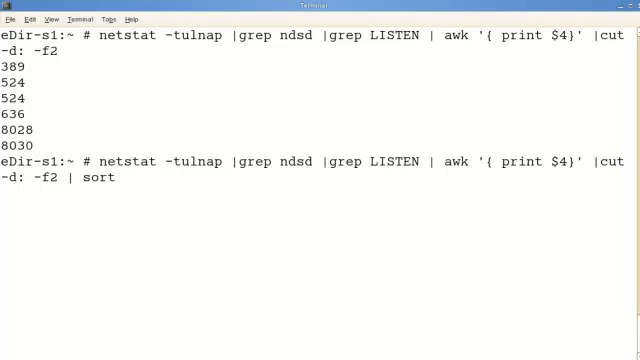
pyautogui.write('-n | uniq')
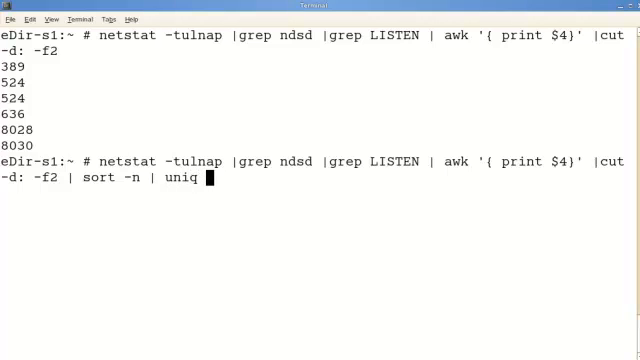
pyautogui.press('Return')
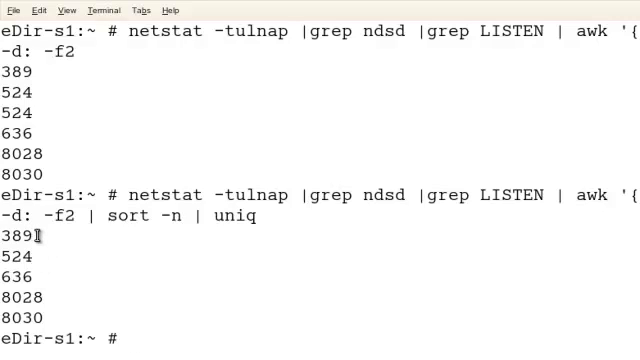
pyautogui.moveTo(264, 218)
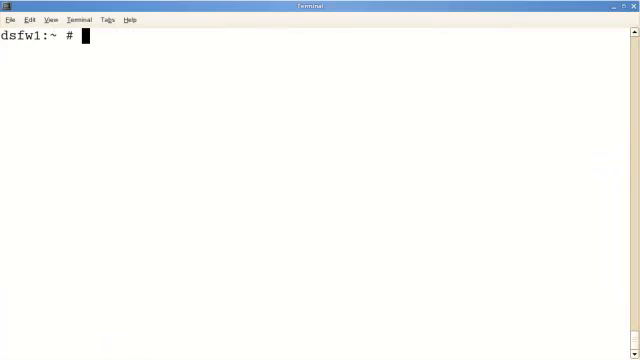
# Step: Zoom the dsfw1 terminal via its context menu to enlarge the text
pyautogui.rightClick(200, 160)
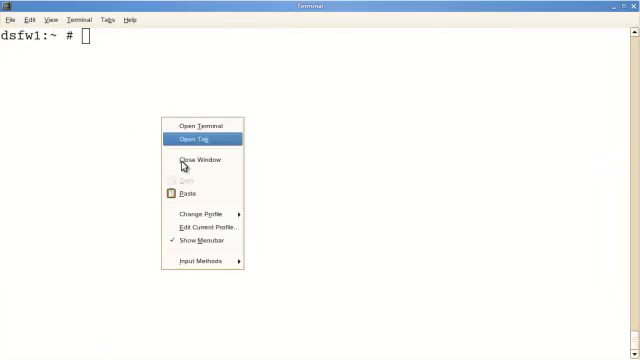
pyautogui.moveTo(196, 192)
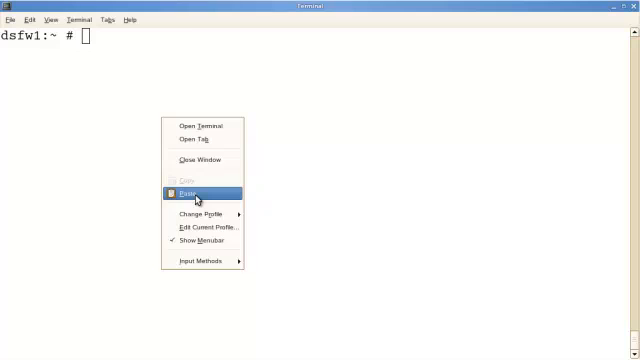
pyautogui.click(180, 192)
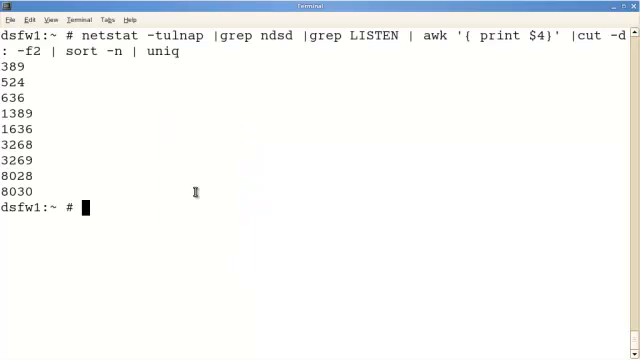
pyautogui.moveTo(158, 156)
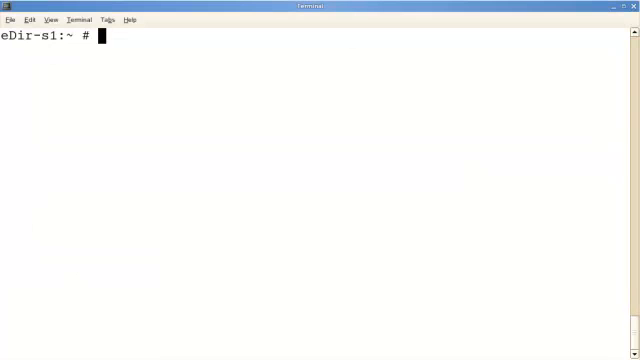
pyautogui.write('l')
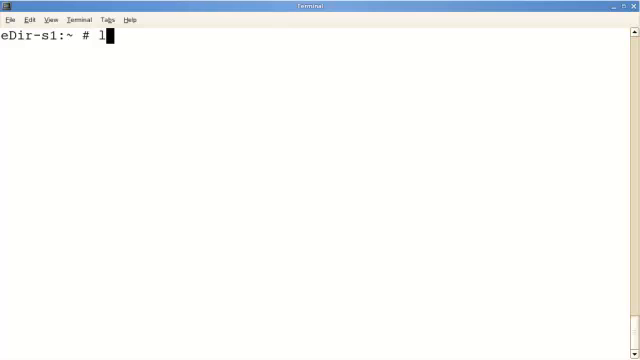
pyautogui.write('dapconfig g')
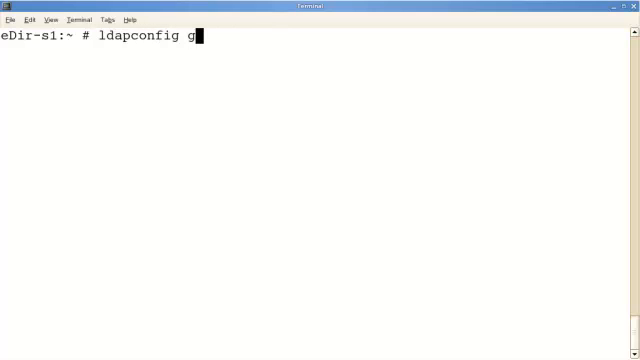
pyautogui.write('et -a')
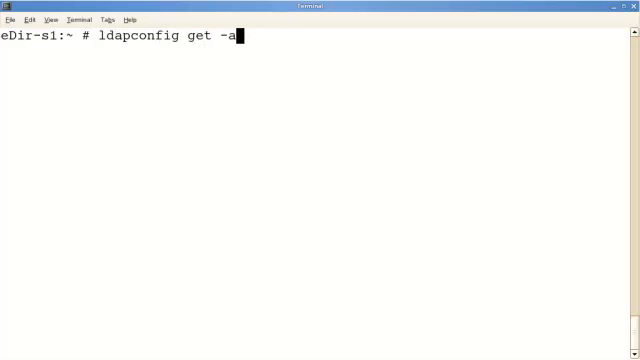
pyautogui.write('dmin.v')
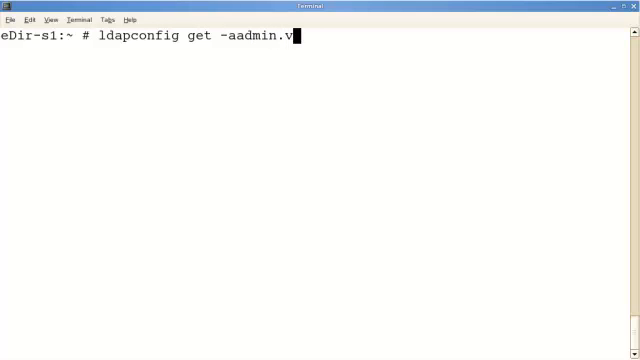
pyautogui.write('on')
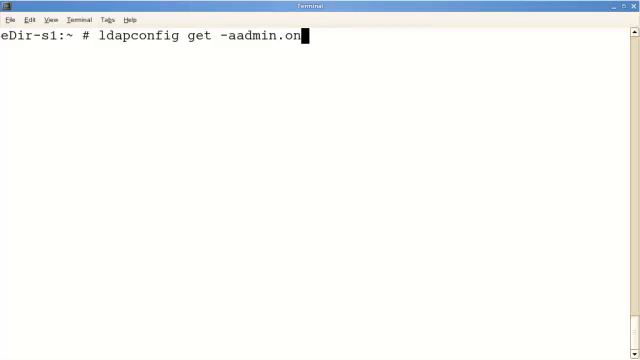
pyautogui.write('vell')
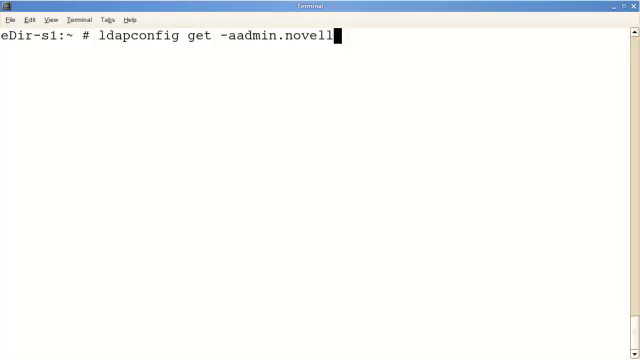
pyautogui.write('-wno')
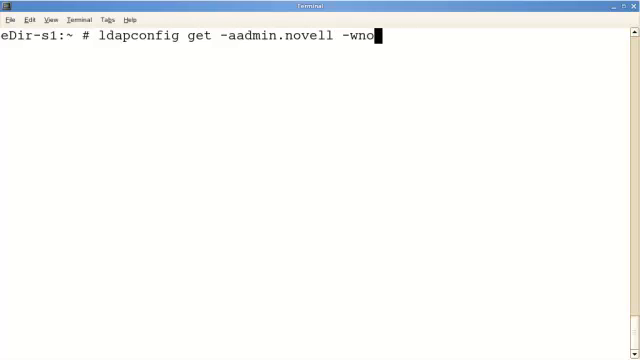
pyautogui.write('vell')
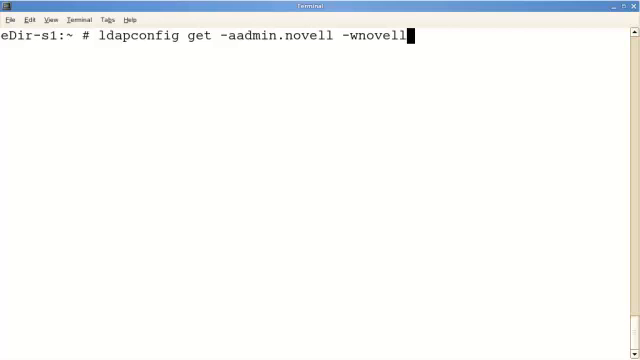
pyautogui.press('Return')
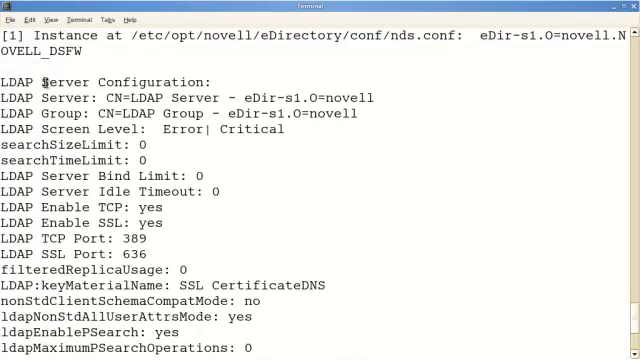
pyautogui.scroll(-3)
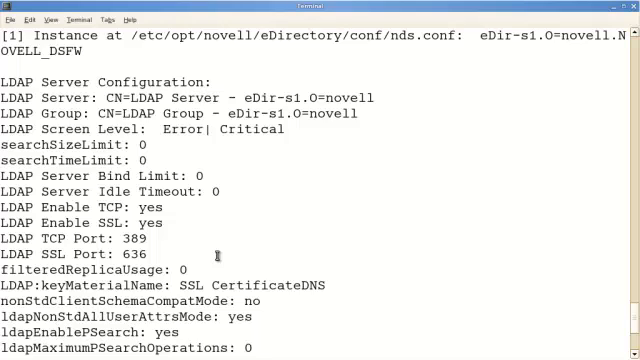
pyautogui.scroll(-3)
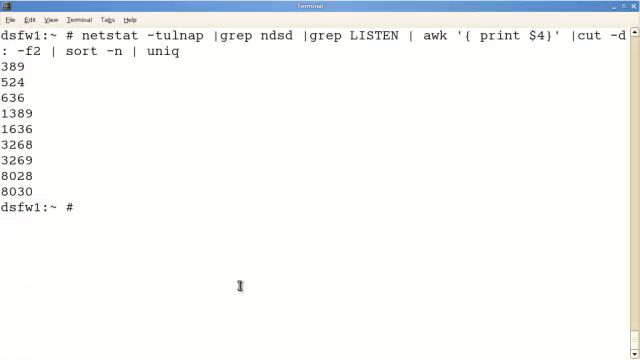
# Step: Clear the dsfw1 terminal and attempt an ldapconfig get -a admin.novel query with a typo
pyautogui.write('clear')
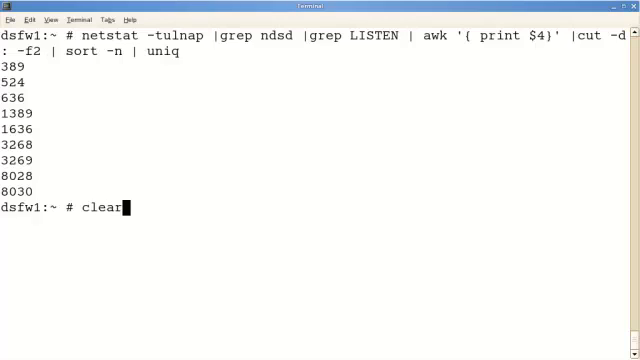
pyautogui.press('Return')
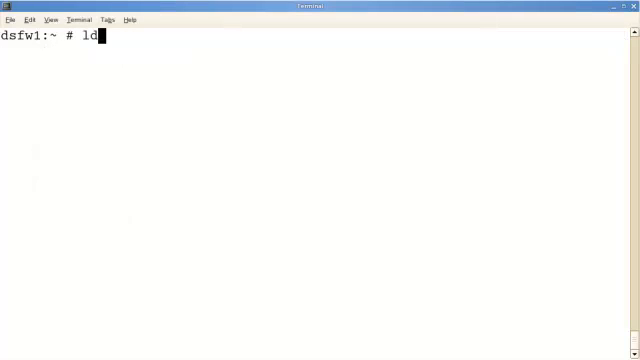
pyautogui.write('acpcon')
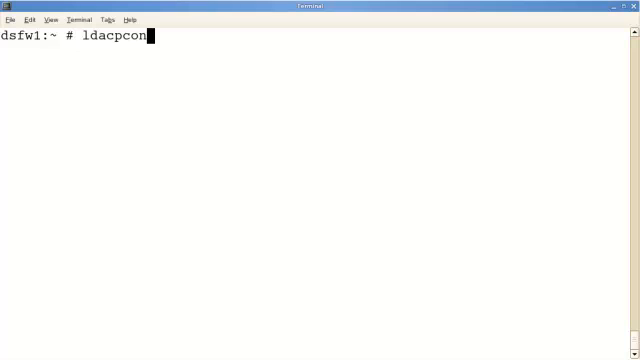
pyautogui.press('BackSpace')
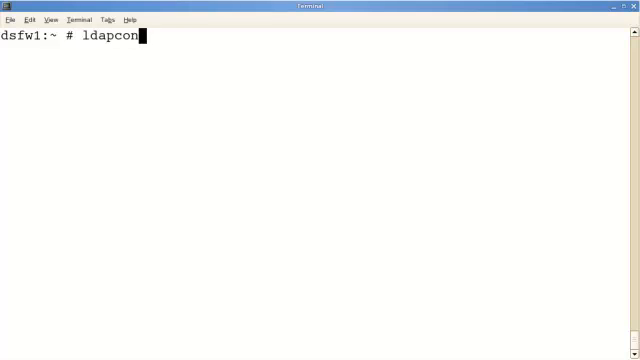
pyautogui.write('fig get')
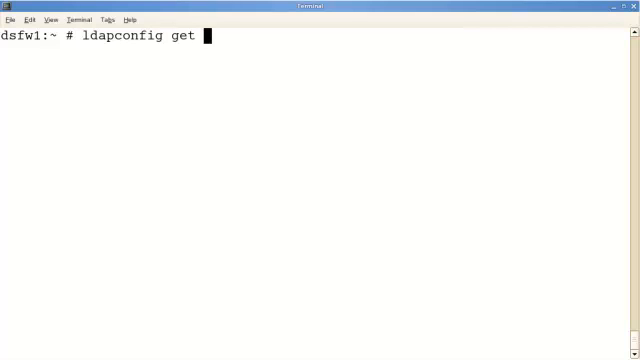
pyautogui.write('-a admin.novell -')
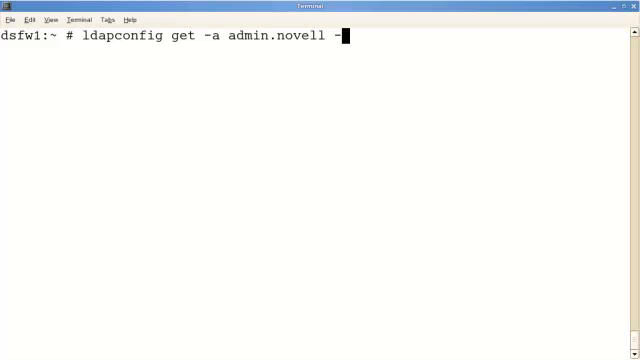
pyautogui.press('Return')
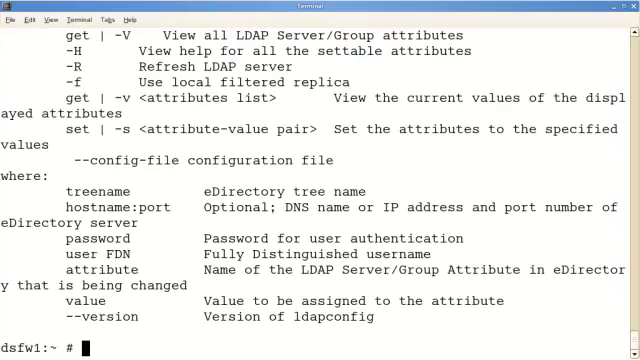
# Step: Run ldapconfig get -a admin.novell -W to list all LDAP server attributes including ldapInterfaces 1389 and 1636
pyautogui.write('ldapconfig get -a admin.novell -W')
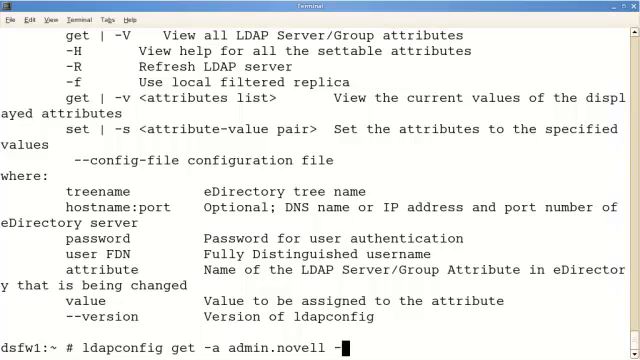
pyautogui.press('Return')
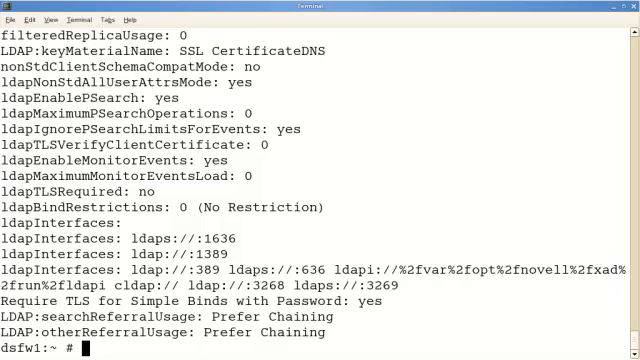
# Step: Review the output and filter the query through grep "ldapInterface" for the 1636 and 1389 lines
pyautogui.scroll(3)
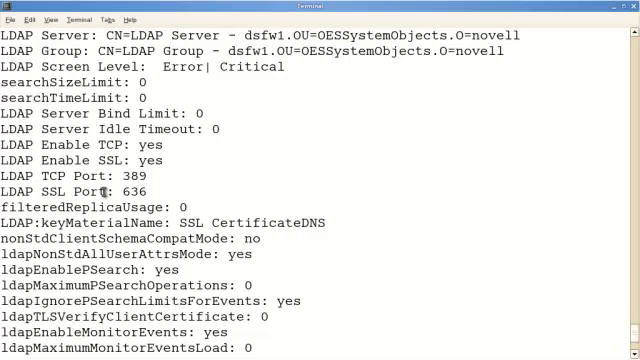
pyautogui.scroll(-3)
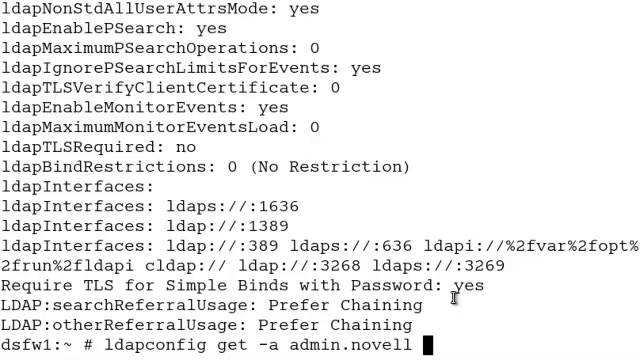
pyautogui.write('| grep')
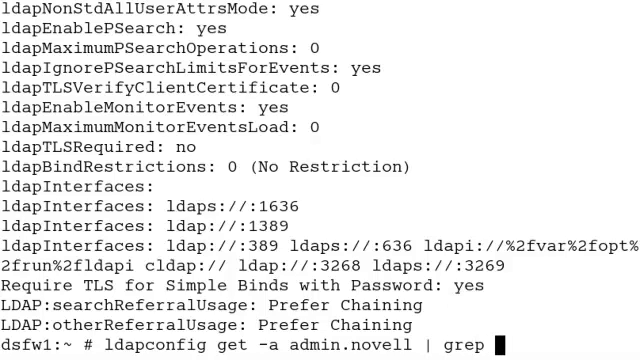
pyautogui.write('"ldapInterface')
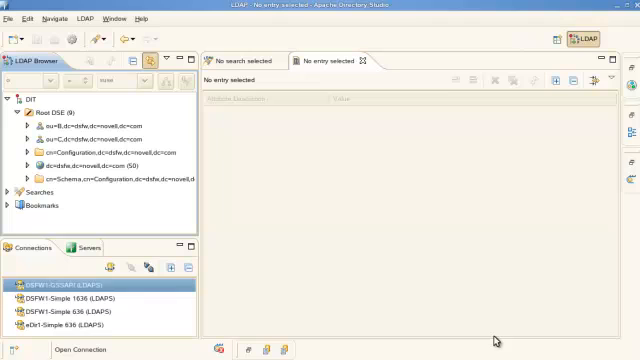
pyautogui.moveTo(392, 204)
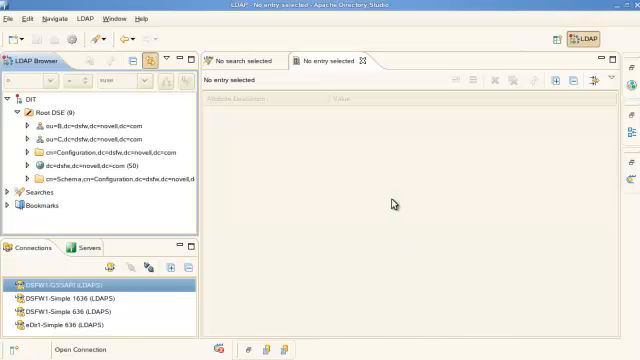
pyautogui.moveTo(356, 218)
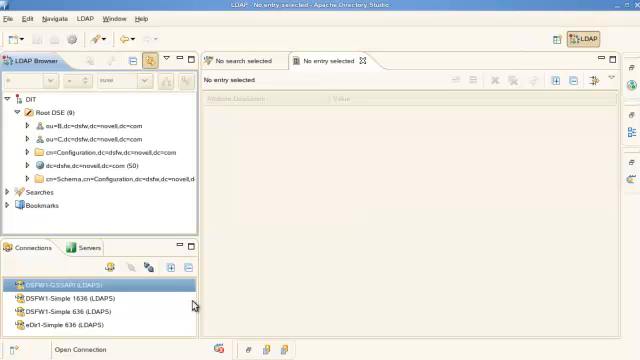
pyautogui.moveTo(288, 288)
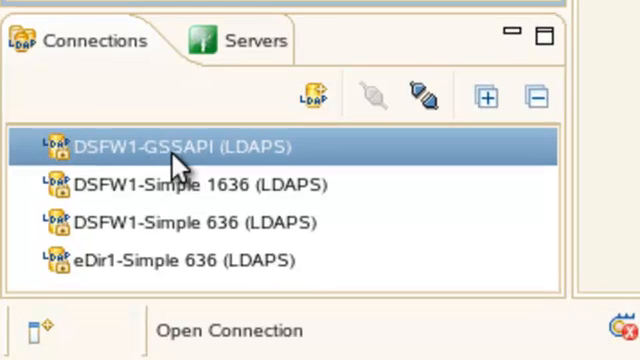
pyautogui.moveTo(210, 200)
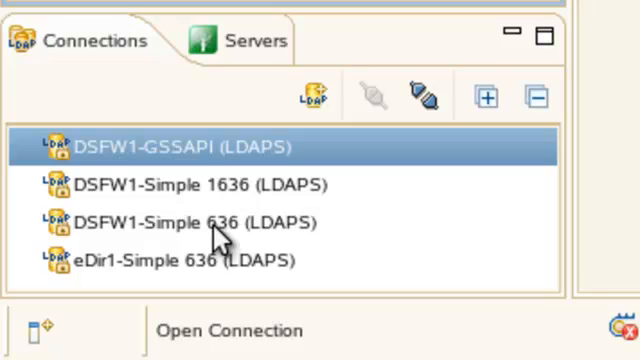
# Step: Select the DSFW1-Simple 636 (LDAPS) connection in the Connections view
pyautogui.click(200, 220)
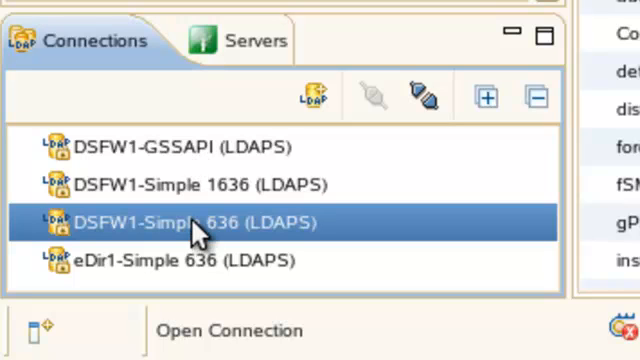
pyautogui.moveTo(100, 278)
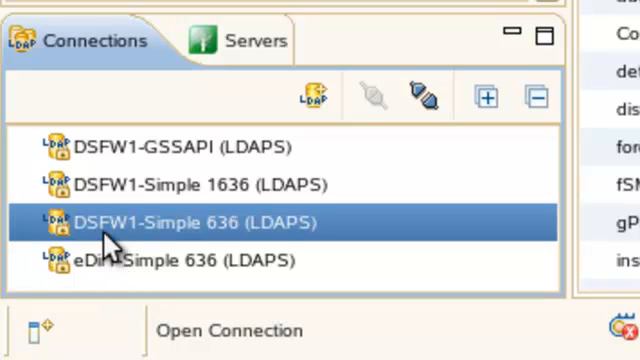
pyautogui.moveTo(216, 236)
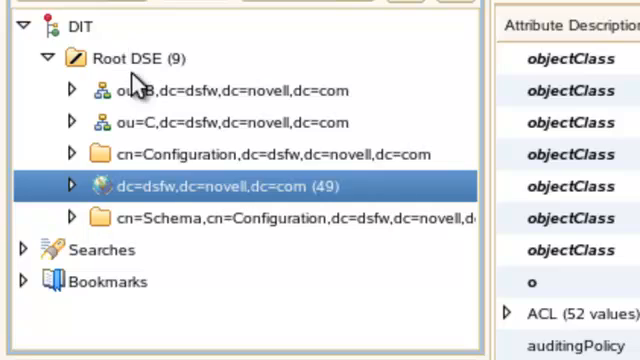
# Step: Show the Root DSE and expand the dc=dsfw,dc=novell,dc=com entry
pyautogui.click(130, 58)
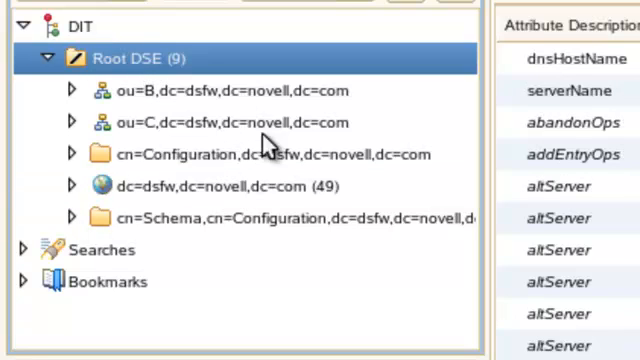
pyautogui.click(200, 186)
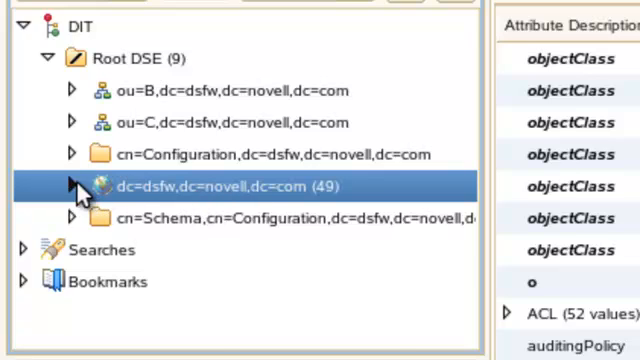
pyautogui.click(70, 188)
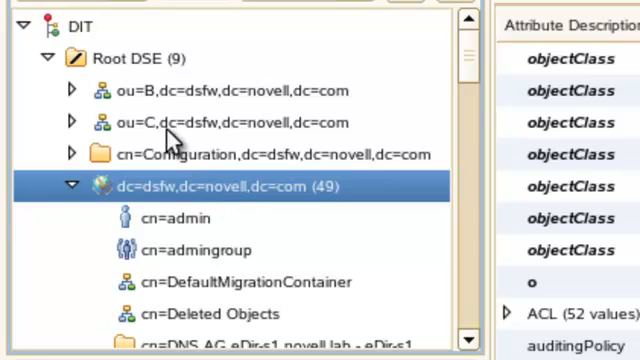
# Step: Browse the child entries down to ou=C and show its attributes
pyautogui.scroll(-3)
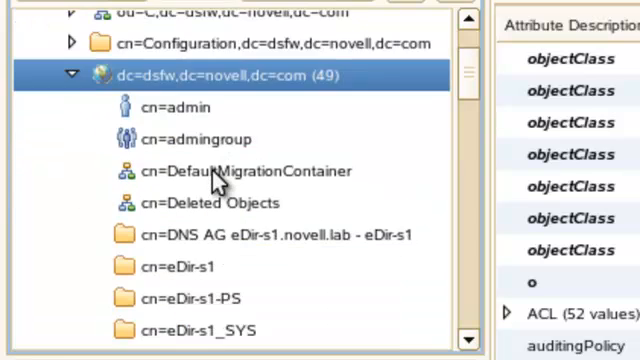
pyautogui.scroll(3)
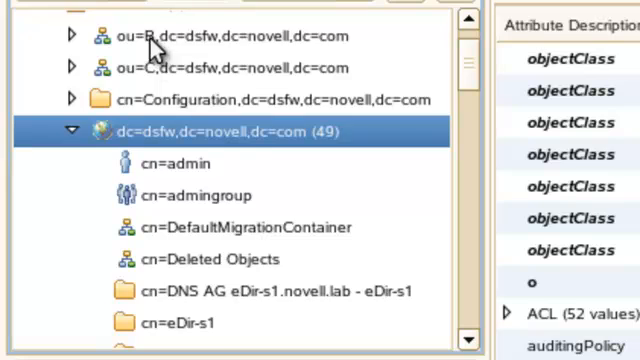
pyautogui.scroll(-3)
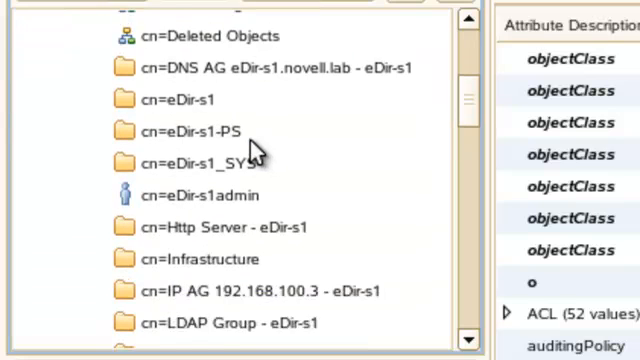
pyautogui.scroll(-3)
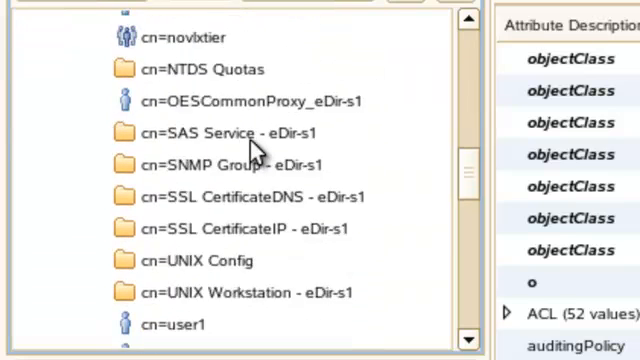
pyautogui.scroll(-3)
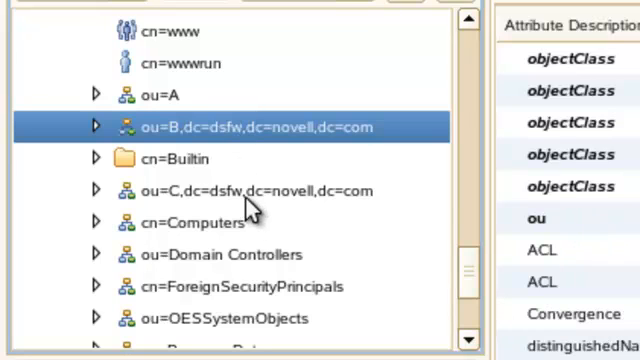
pyautogui.click(256, 190)
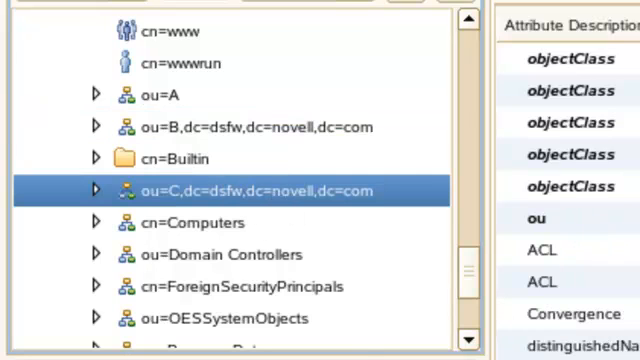
pyautogui.click(230, 128)
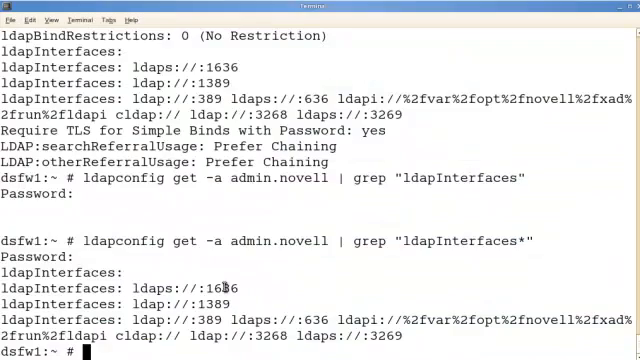
# Step: Run kinit administrator and enter the domain password to obtain a Kerberos ticket
pyautogui.write('kinit')
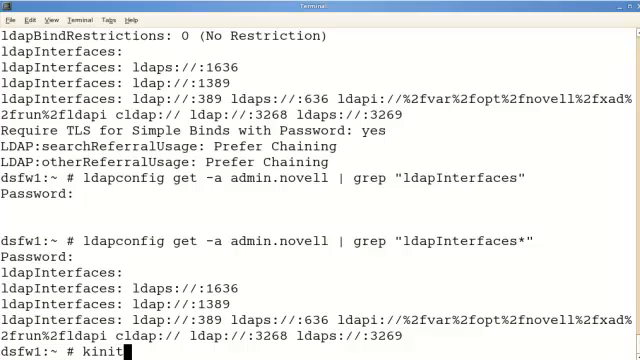
pyautogui.write('administrator')
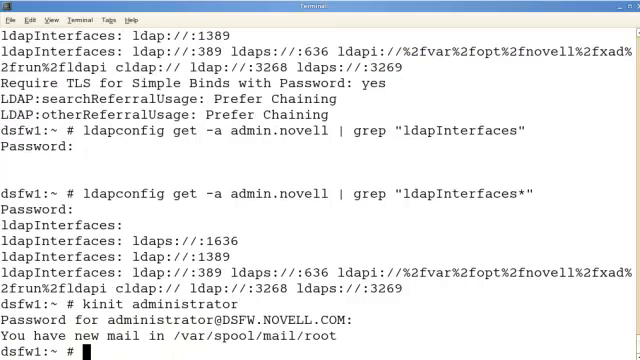
pyautogui.write('domc')
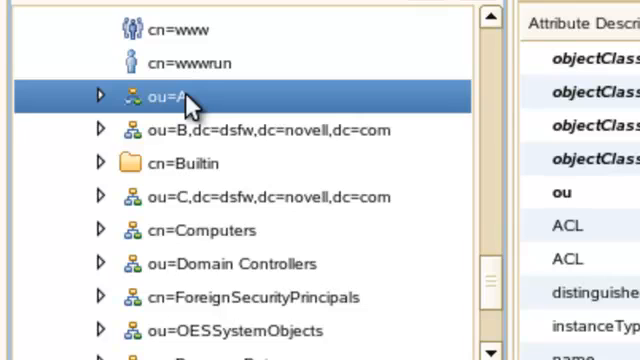
pyautogui.click(280, 130)
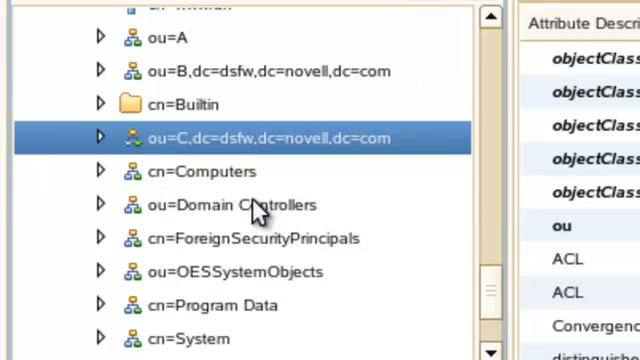
pyautogui.scroll(-3)
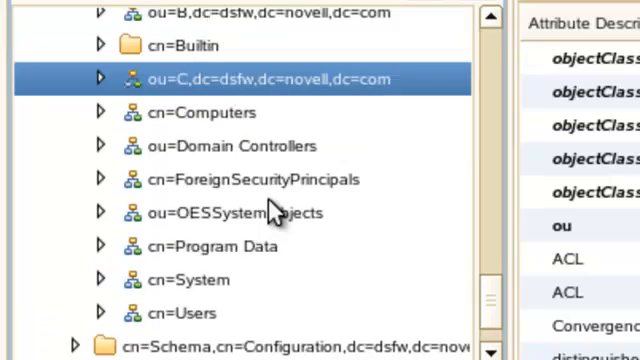
pyautogui.scroll(3)
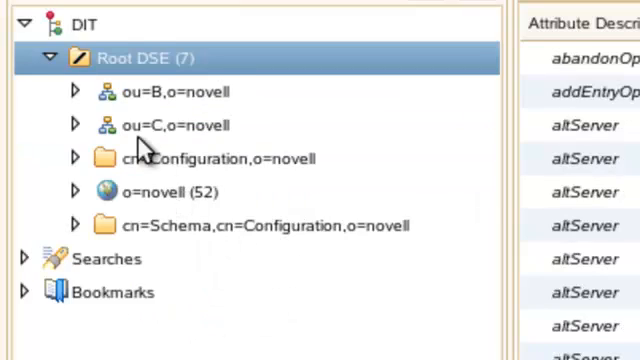
# Step: Expand o=novell and select the ou=C,o=novell container among its entries
pyautogui.click(150, 192)
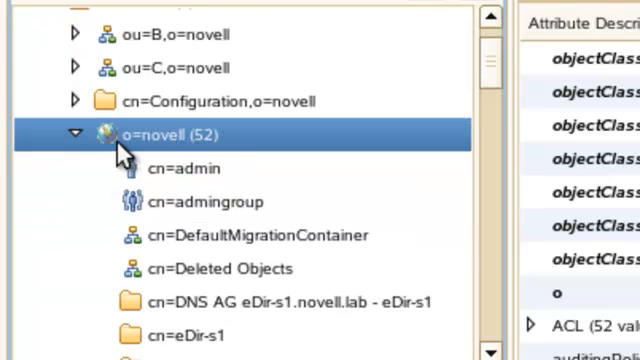
pyautogui.scroll(-3)
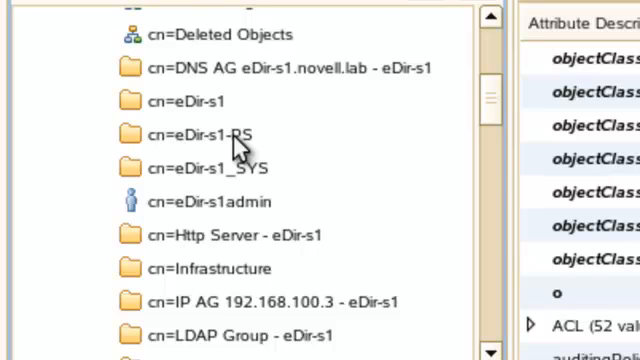
pyautogui.scroll(-3)
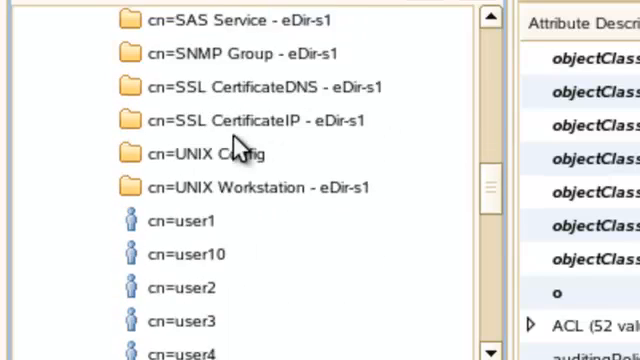
pyautogui.scroll(-3)
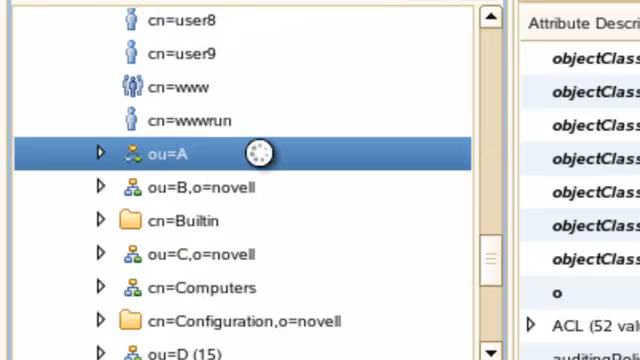
pyautogui.click(196, 188)
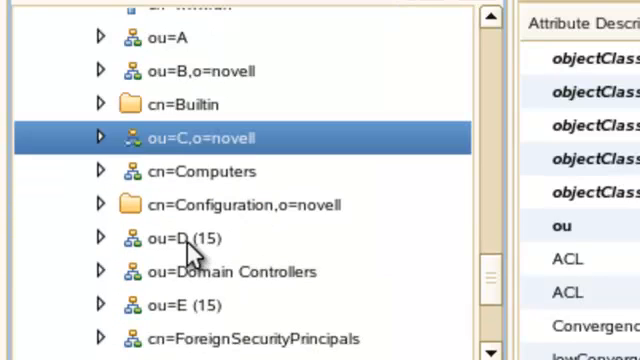
# Step: Browse ou=E and ou=D, then expand ou=C,o=novell and show user cn=C1's attributes
pyautogui.click(184, 238)
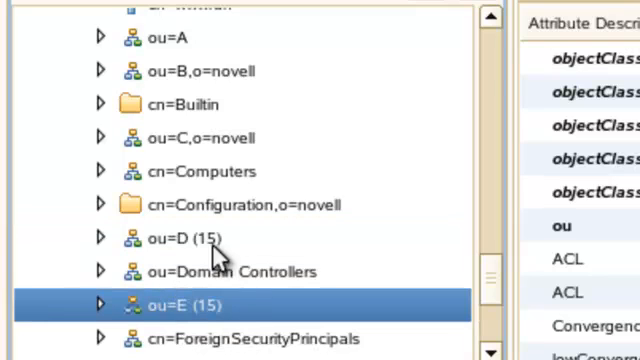
pyautogui.moveTo(178, 260)
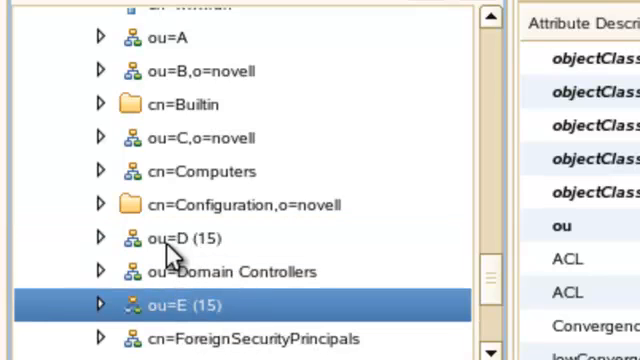
pyautogui.moveTo(188, 244)
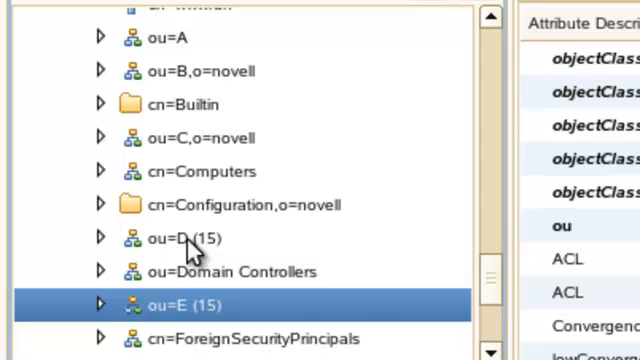
pyautogui.click(190, 238)
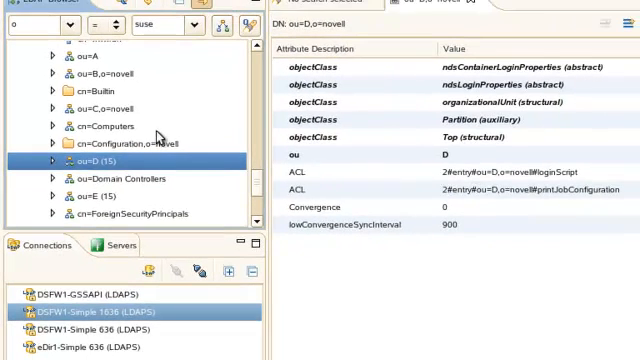
pyautogui.moveTo(112, 94)
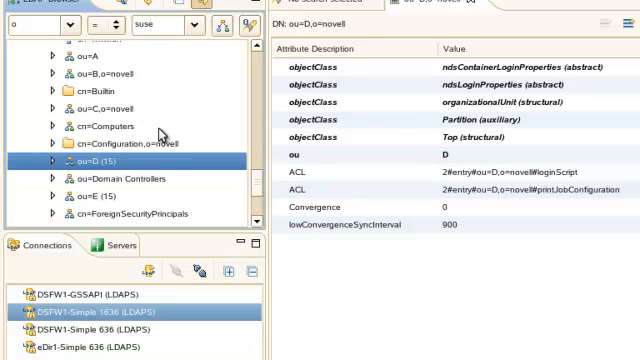
pyautogui.click(100, 108)
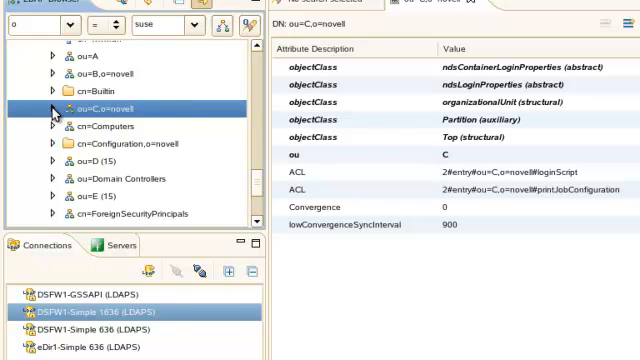
pyautogui.click(54, 108)
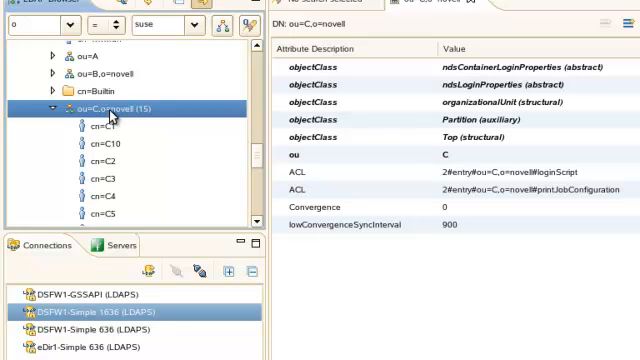
pyautogui.click(96, 128)
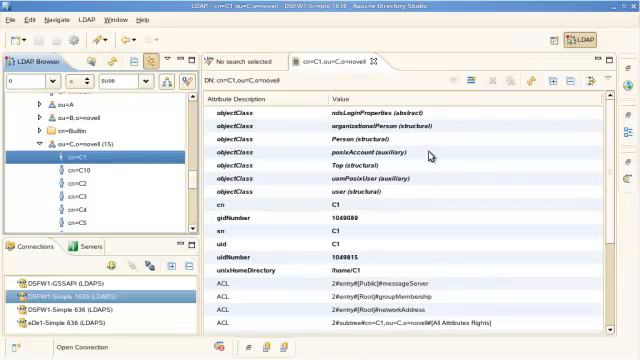
# Step: Inspect cn=C1's attributes, noting unixHomeDirectory /home/C1, then view the Root DSE attributes
pyautogui.scroll(-3)
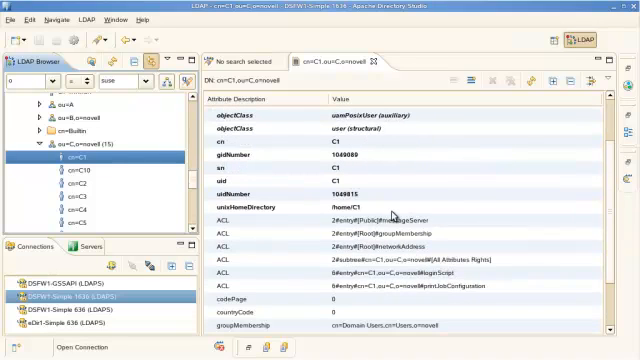
pyautogui.click(330, 212)
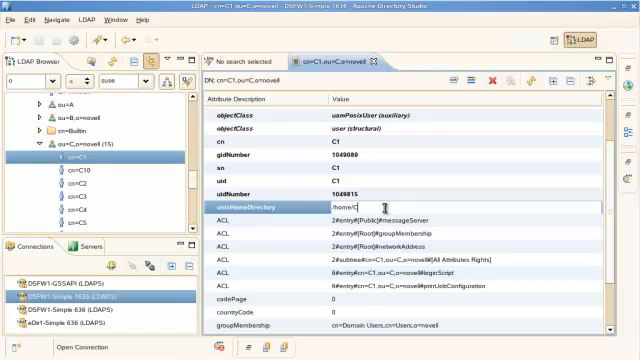
pyautogui.scroll(-3)
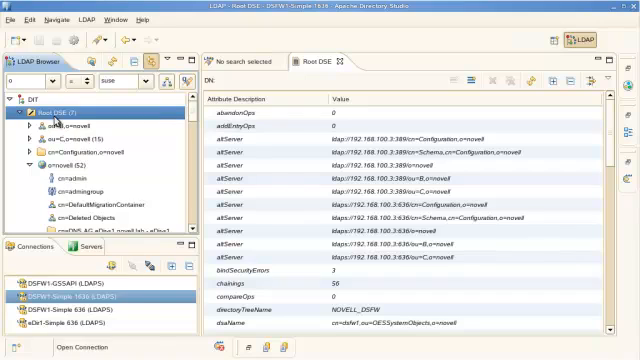
# Step: Show the Root DSE properties: network parameters and server info for Novell eDirectory 8.8 SP6
pyautogui.rightClick(50, 104)
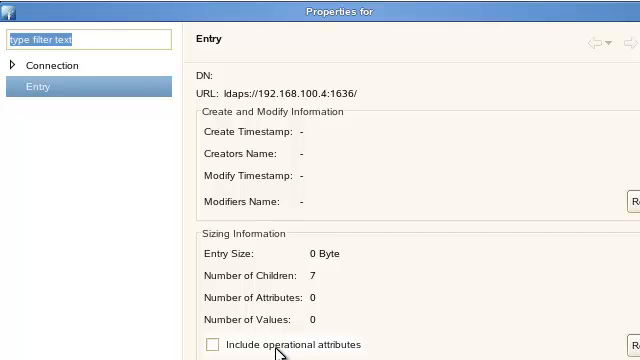
pyautogui.click(216, 344)
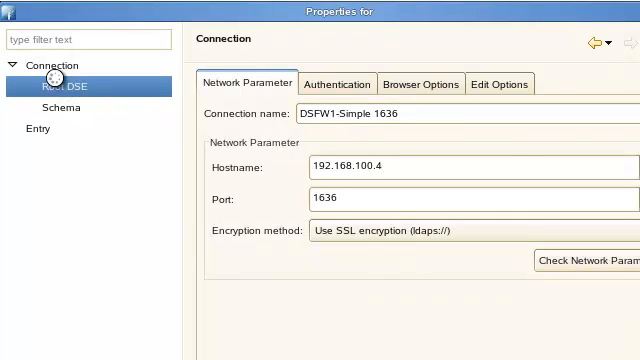
pyautogui.click(66, 80)
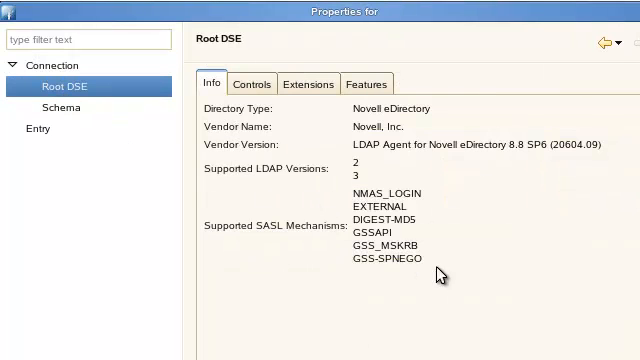
pyautogui.moveTo(430, 244)
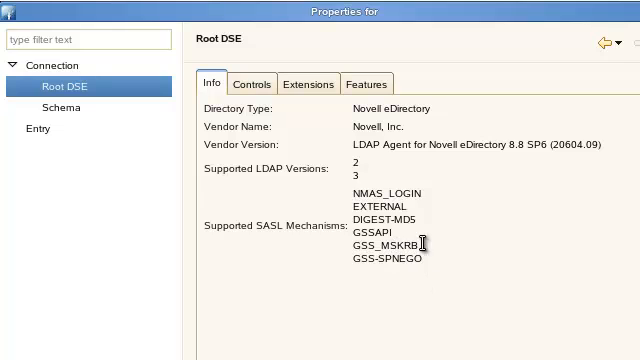
pyautogui.moveTo(464, 224)
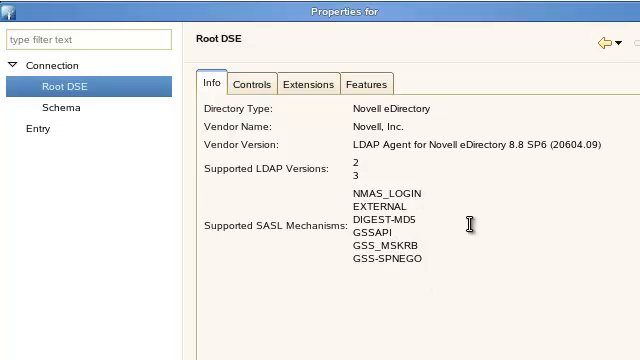
pyautogui.moveTo(384, 240)
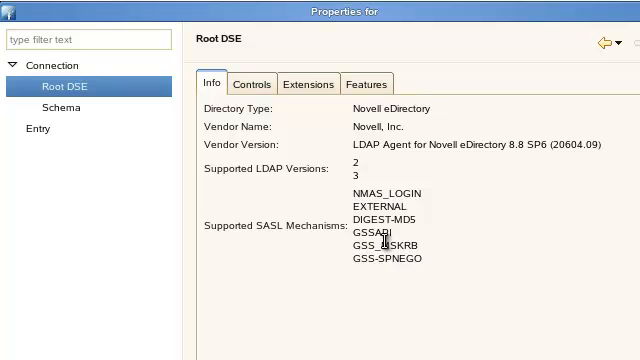
pyautogui.moveTo(416, 276)
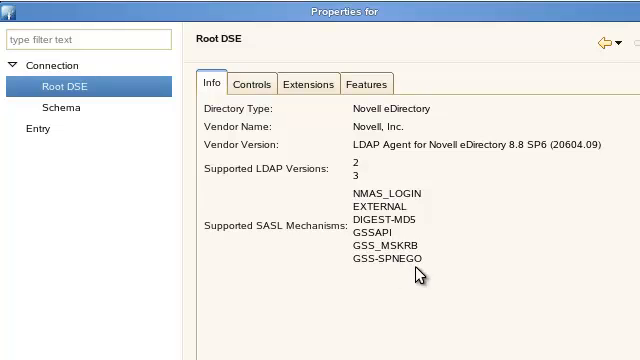
pyautogui.moveTo(420, 244)
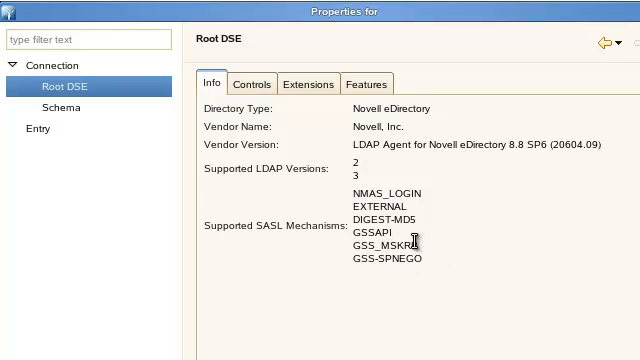
pyautogui.moveTo(436, 204)
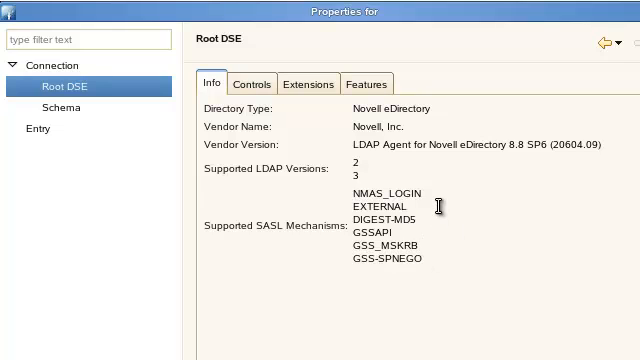
pyautogui.moveTo(404, 198)
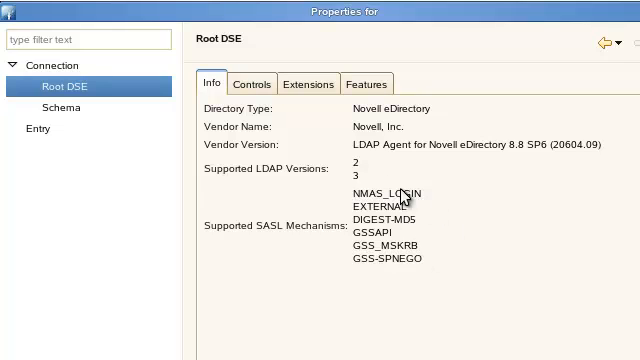
pyautogui.moveTo(372, 170)
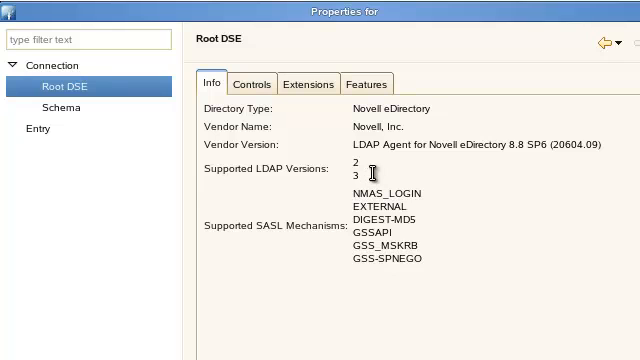
pyautogui.moveTo(332, 138)
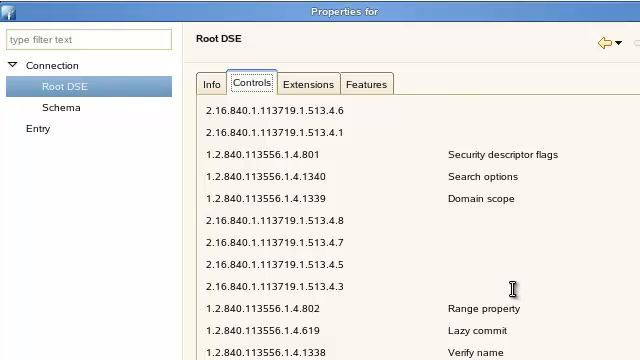
pyautogui.scroll(-3)
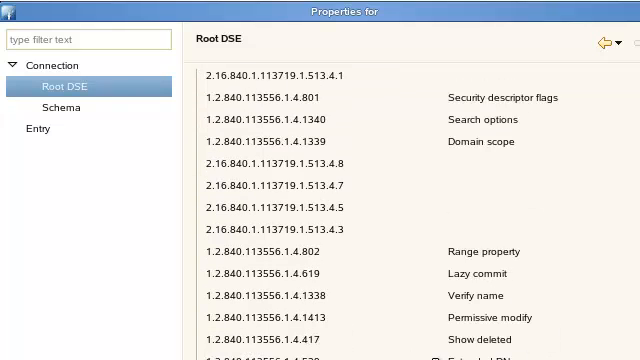
# Step: Review the server's supported controls and features, then return to the general info
pyautogui.click(262, 84)
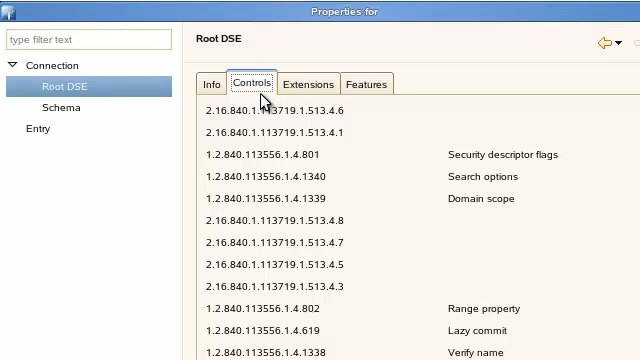
pyautogui.moveTo(312, 92)
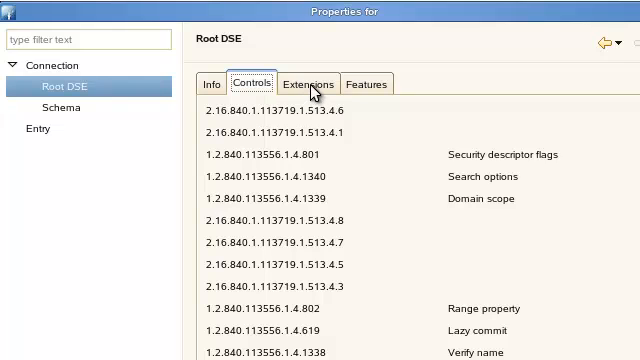
pyautogui.click(372, 84)
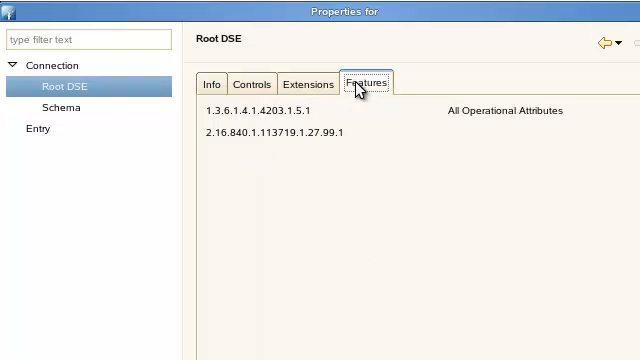
pyautogui.click(212, 84)
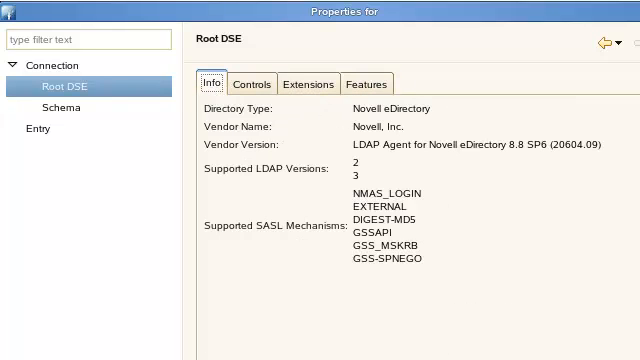
pyautogui.moveTo(248, 264)
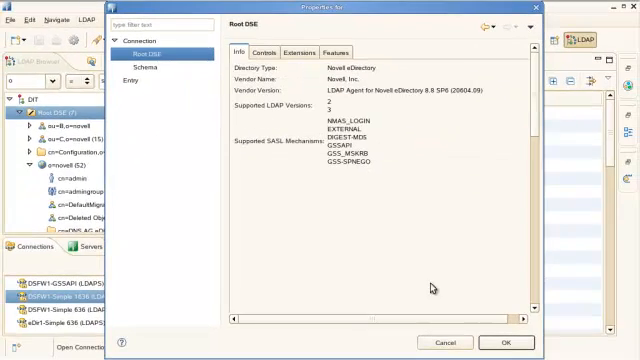
# Step: Close the Root DSE properties and view the ou=D and ou=E entries' attributes
pyautogui.click(506, 342)
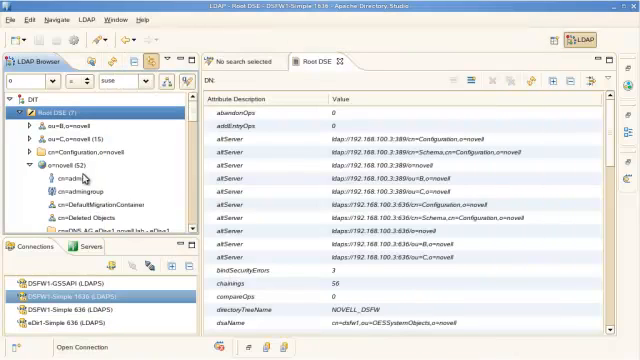
pyautogui.moveTo(82, 318)
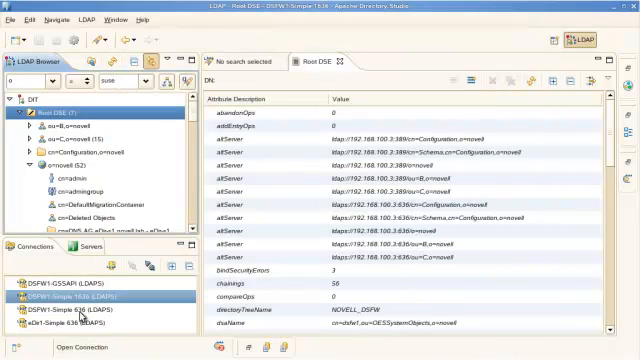
pyautogui.click(90, 324)
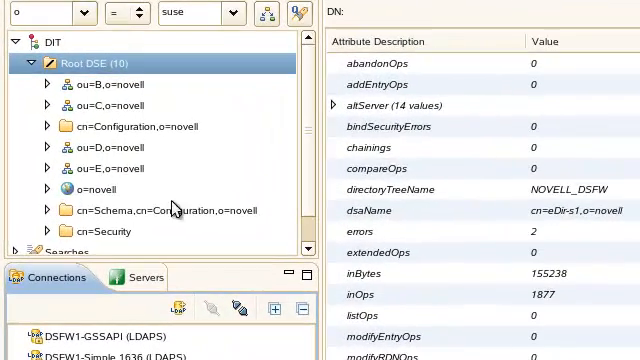
pyautogui.click(110, 148)
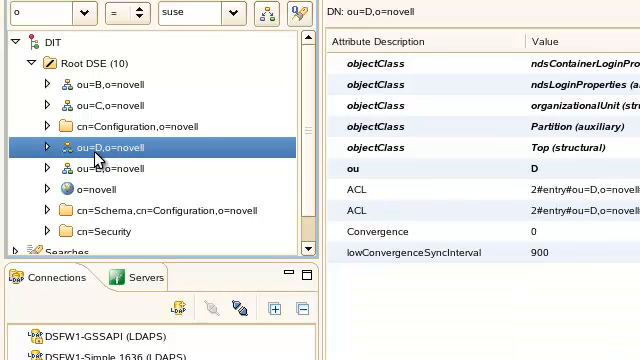
pyautogui.click(100, 168)
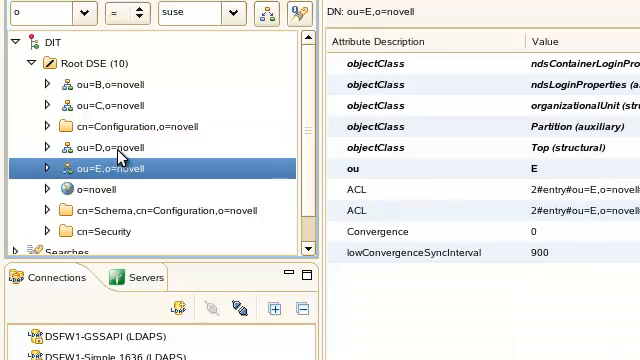
pyautogui.moveTo(140, 168)
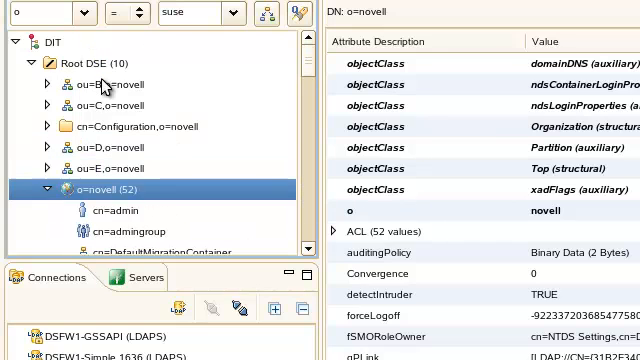
pyautogui.rightClick(60, 64)
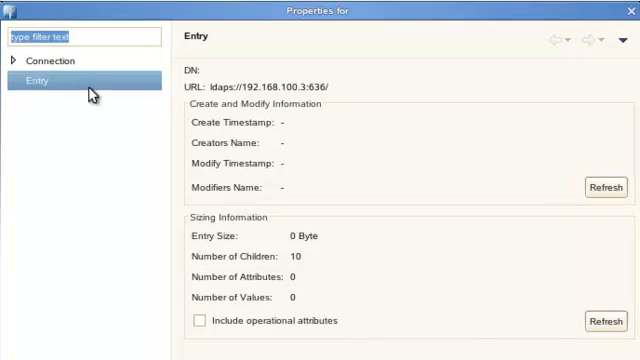
# Step: In Browser Options, disable 'Get base DNs from Root DSE' and set Base DN to o=novell
pyautogui.click(56, 60)
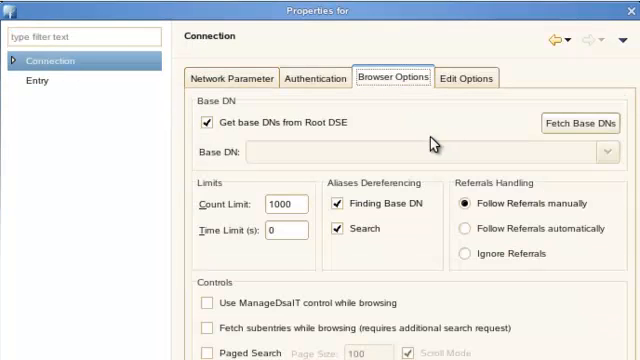
pyautogui.click(198, 124)
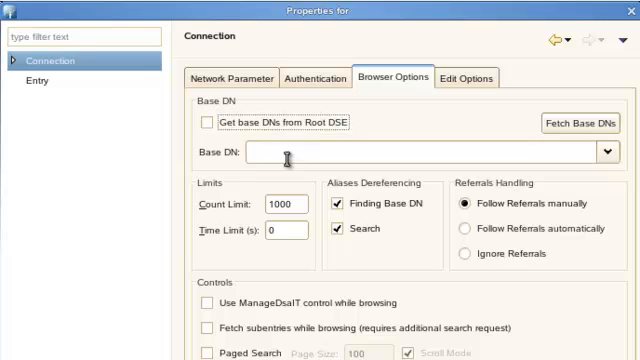
pyautogui.write('o=')
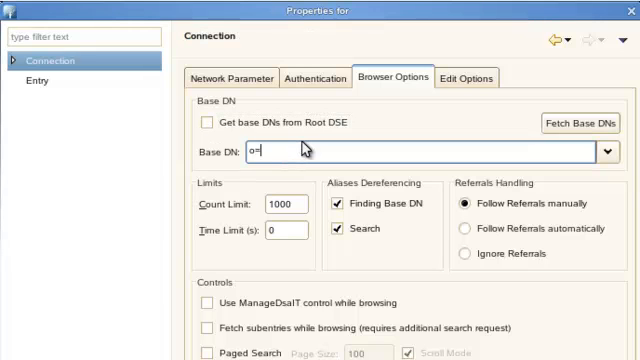
pyautogui.write('novell')
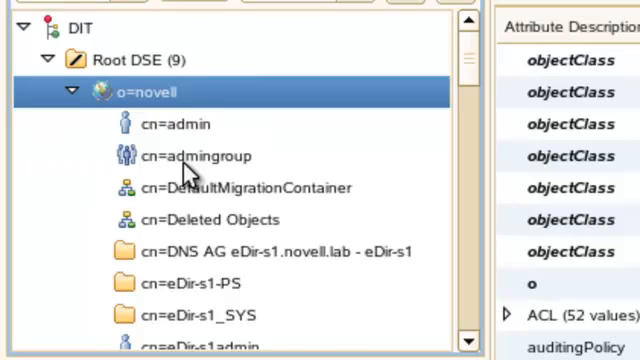
pyautogui.scroll(-3)
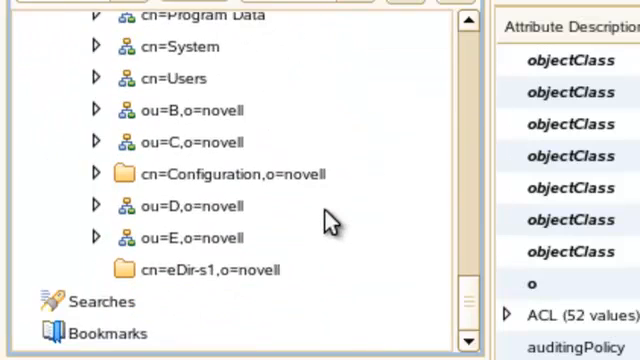
pyautogui.moveTo(264, 268)
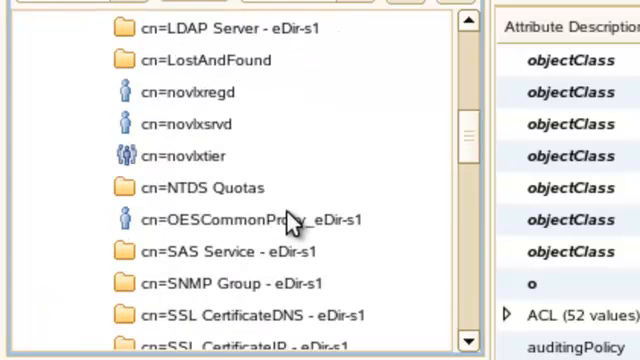
pyautogui.click(132, 60)
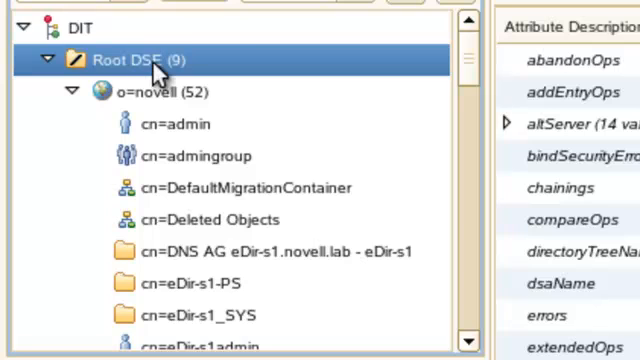
# Step: Check the Root DSE's controls and features in Properties, then show o=novell's attributes
pyautogui.rightClick(140, 60)
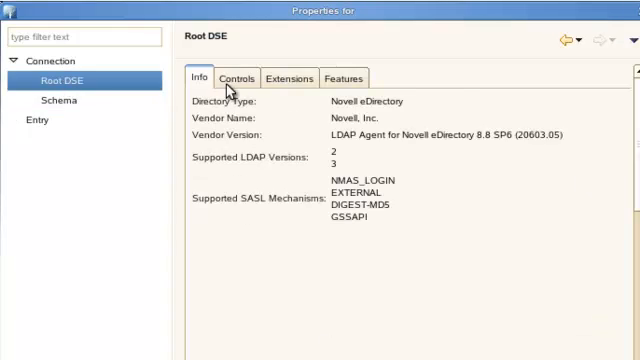
pyautogui.click(246, 78)
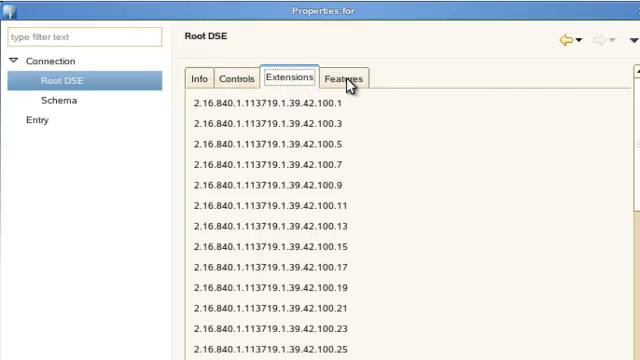
pyautogui.click(246, 76)
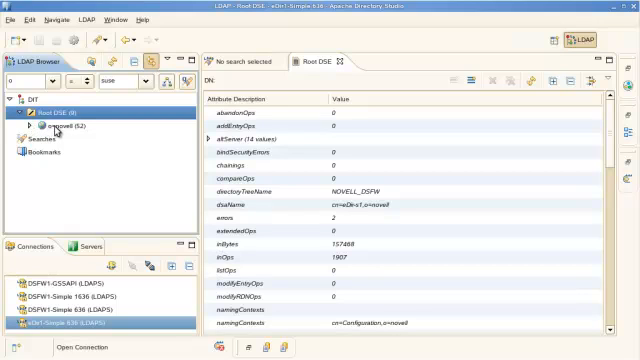
pyautogui.click(66, 128)
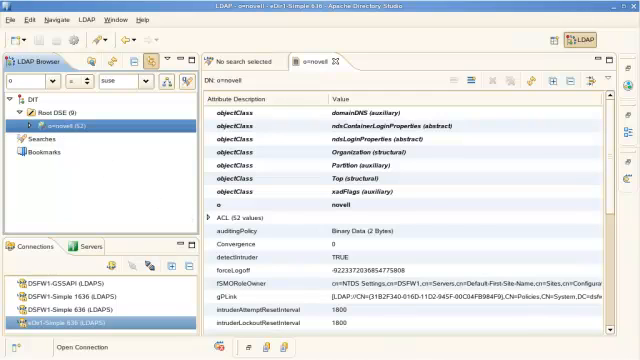